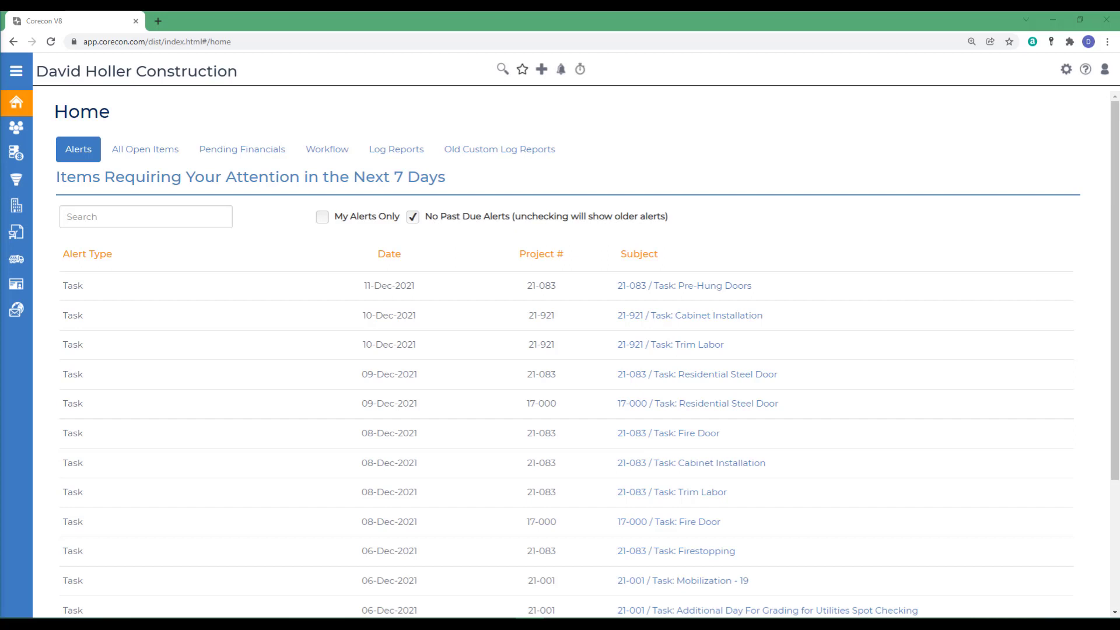
Go to the HR dashboard through the main navigation menu
{"action": "left_click", "coordinate": [16, 70]}
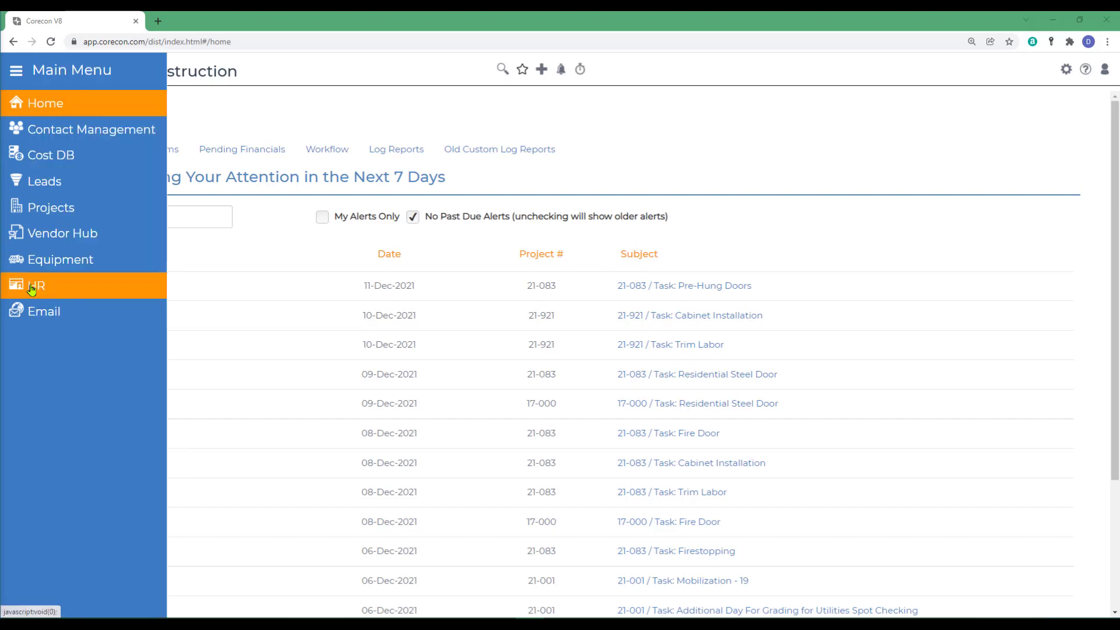
{"action": "left_click", "coordinate": [35, 285]}
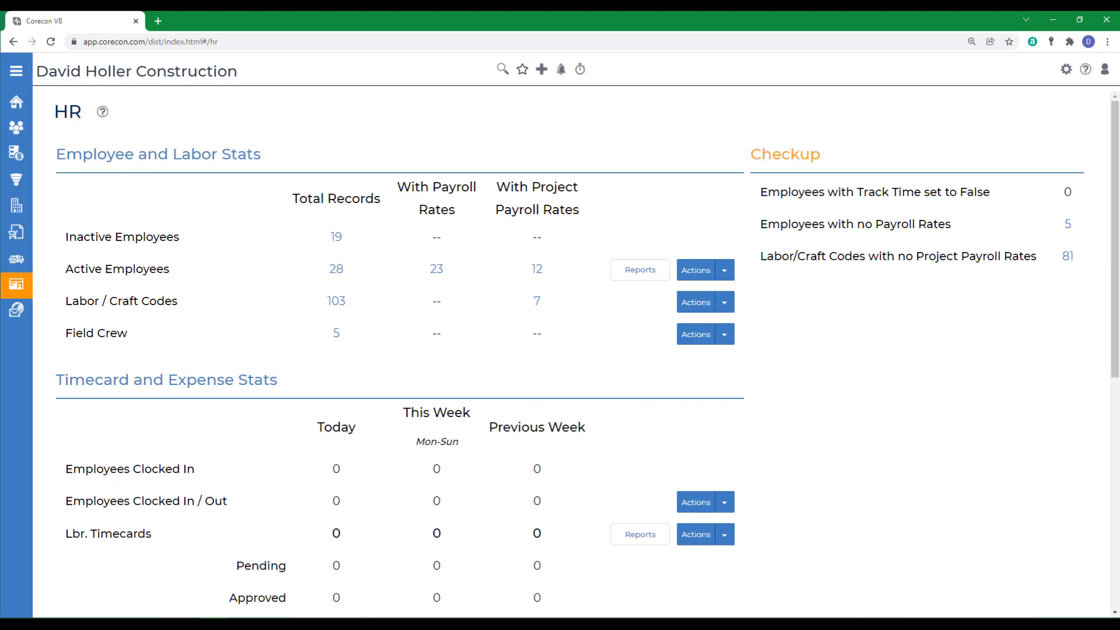
Review the HR statistics, then open Settings > Feature Settings > Time & Expenses
{"action": "scroll", "scroll_direction": "down", "scroll_amount": 3}
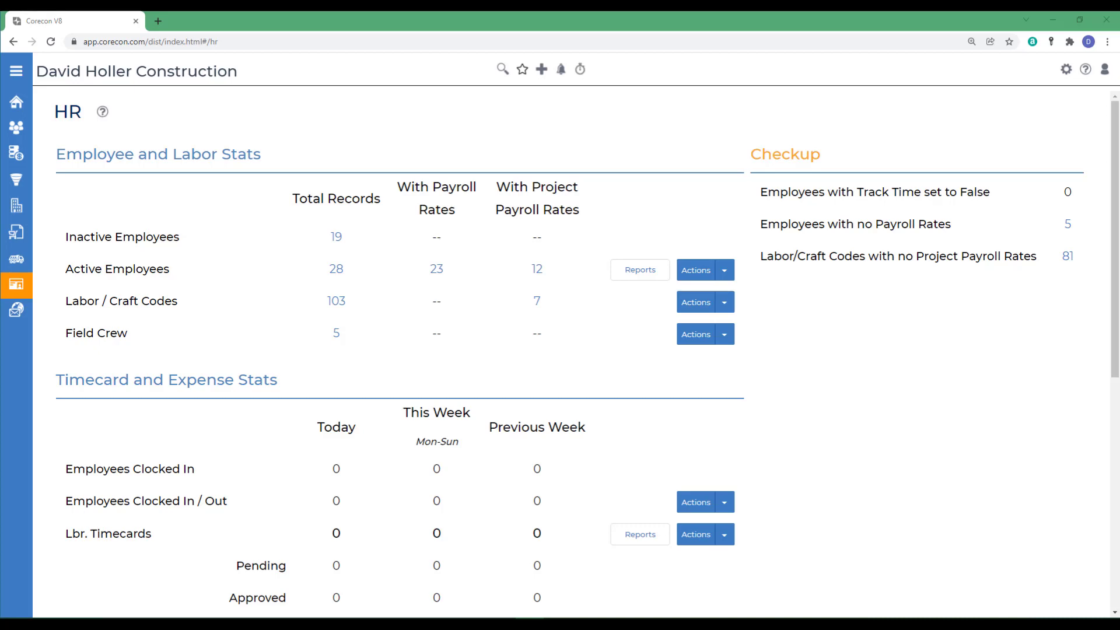
{"action": "mouse_move", "coordinate": [279, 420]}
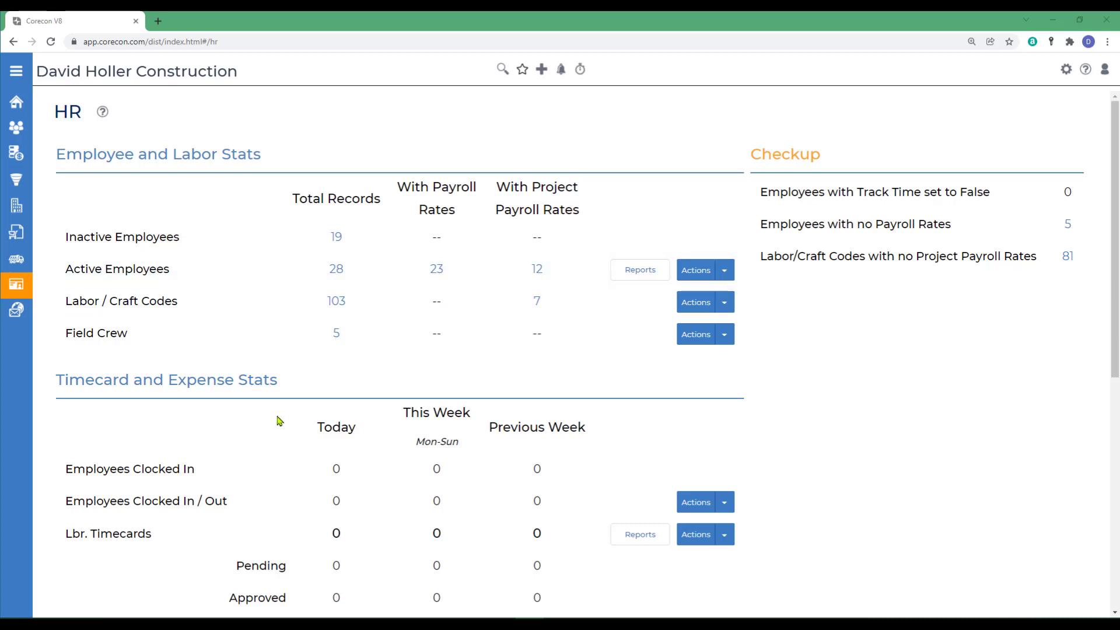
{"action": "scroll", "scroll_direction": "down", "scroll_amount": 3}
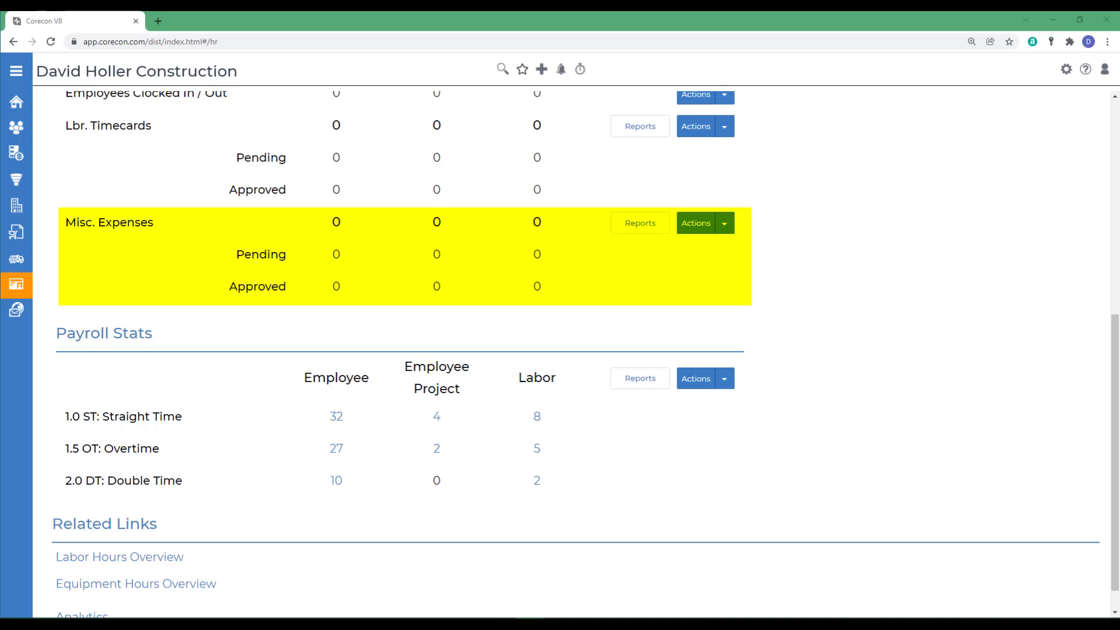
{"action": "mouse_move", "coordinate": [143, 281]}
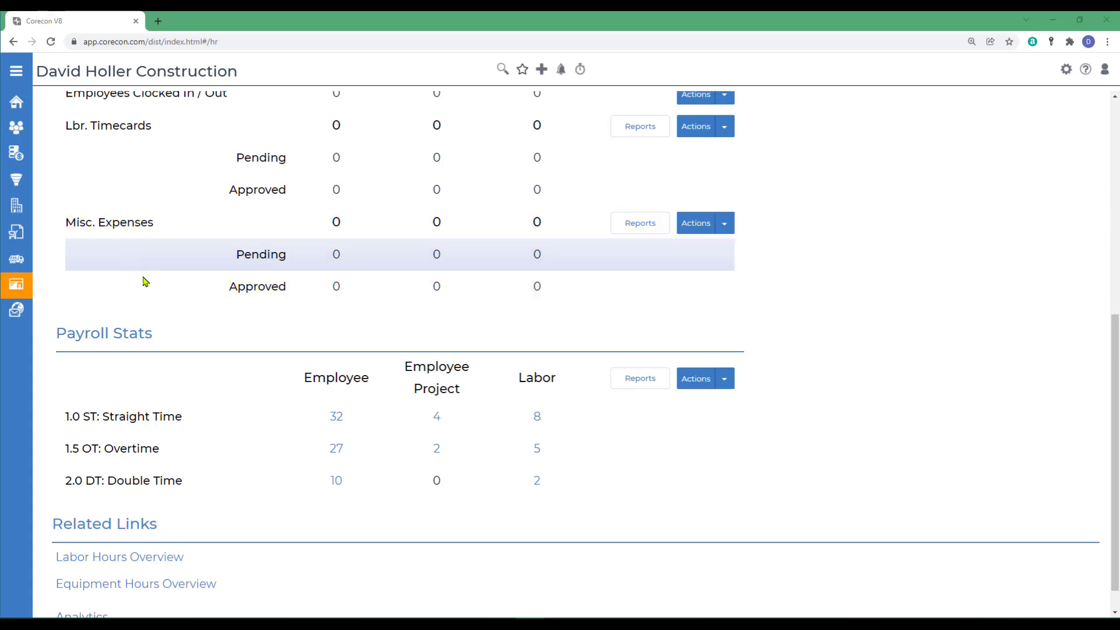
{"action": "scroll", "scroll_direction": "up", "scroll_amount": 3}
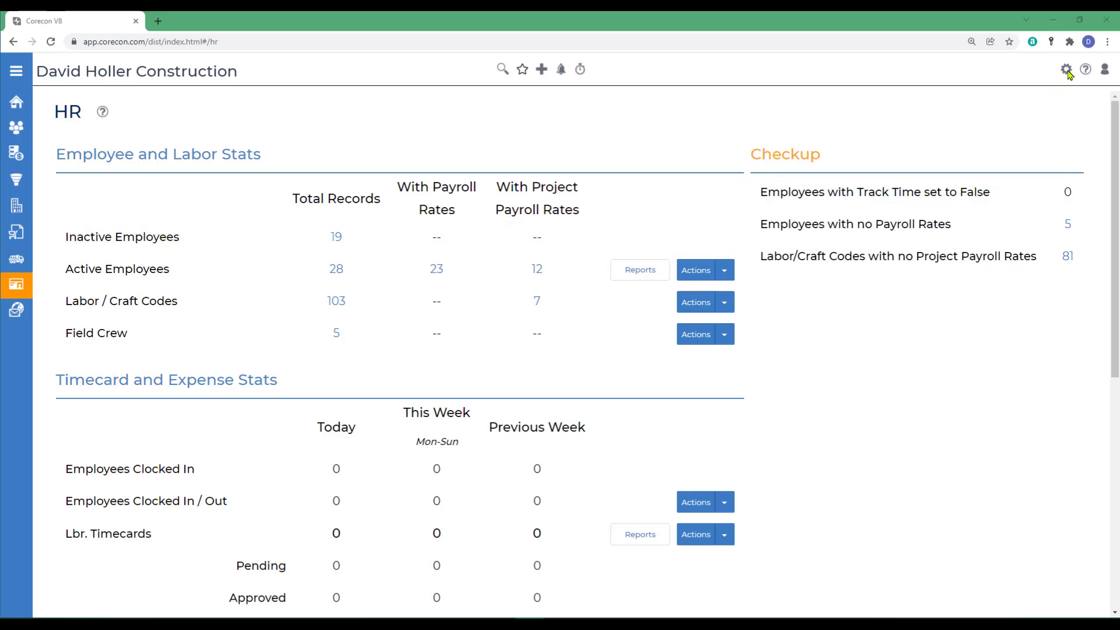
{"action": "left_click", "coordinate": [1066, 70]}
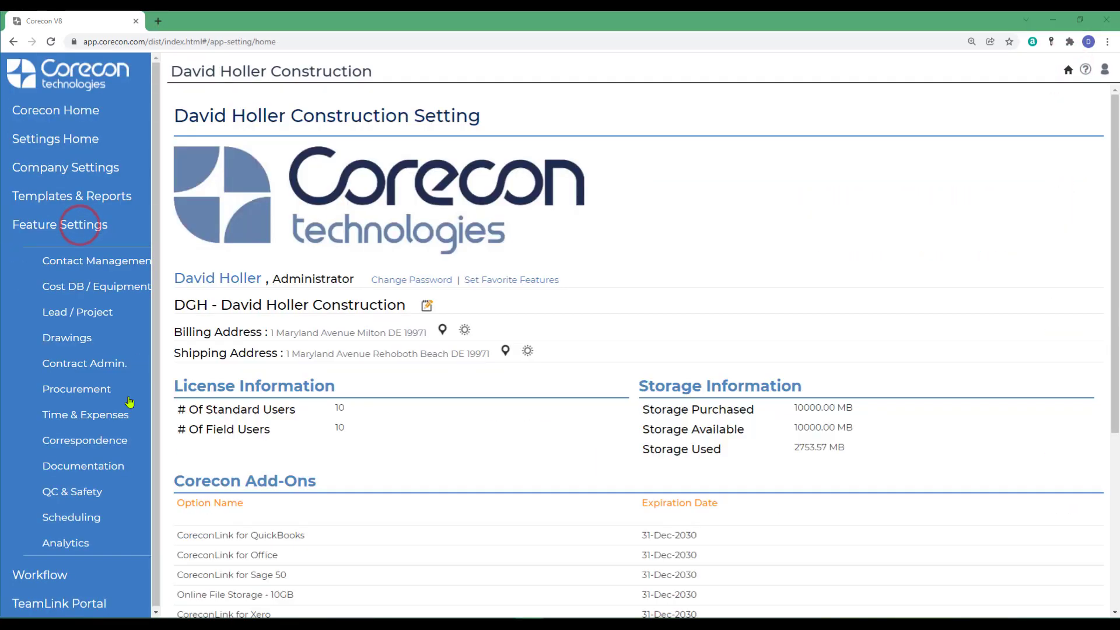
{"action": "left_click", "coordinate": [85, 414]}
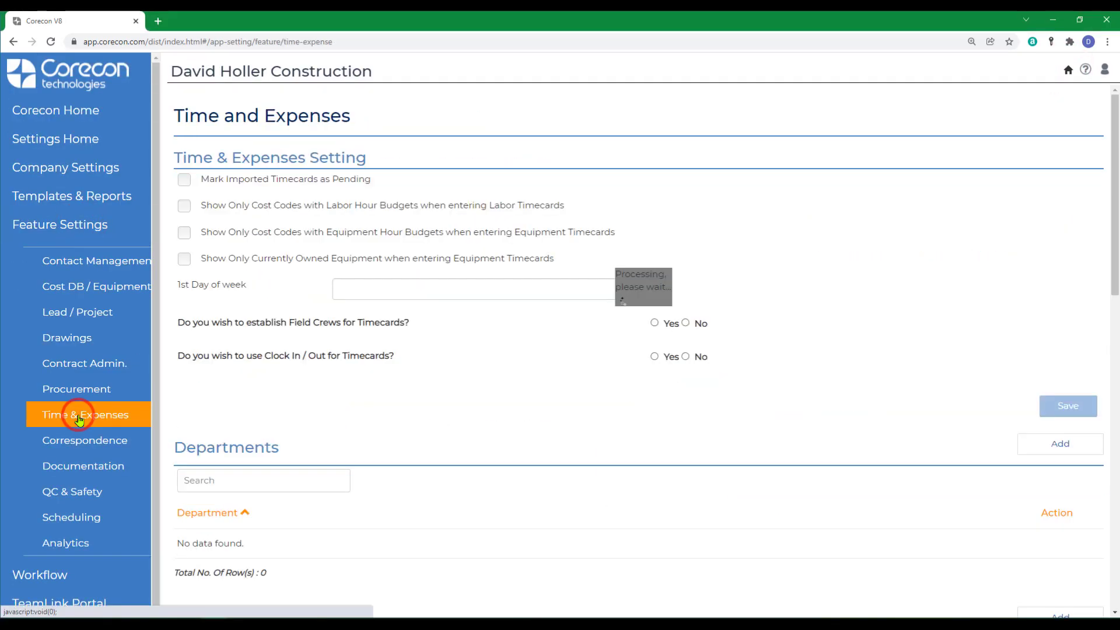
{"action": "left_click", "coordinate": [78, 414]}
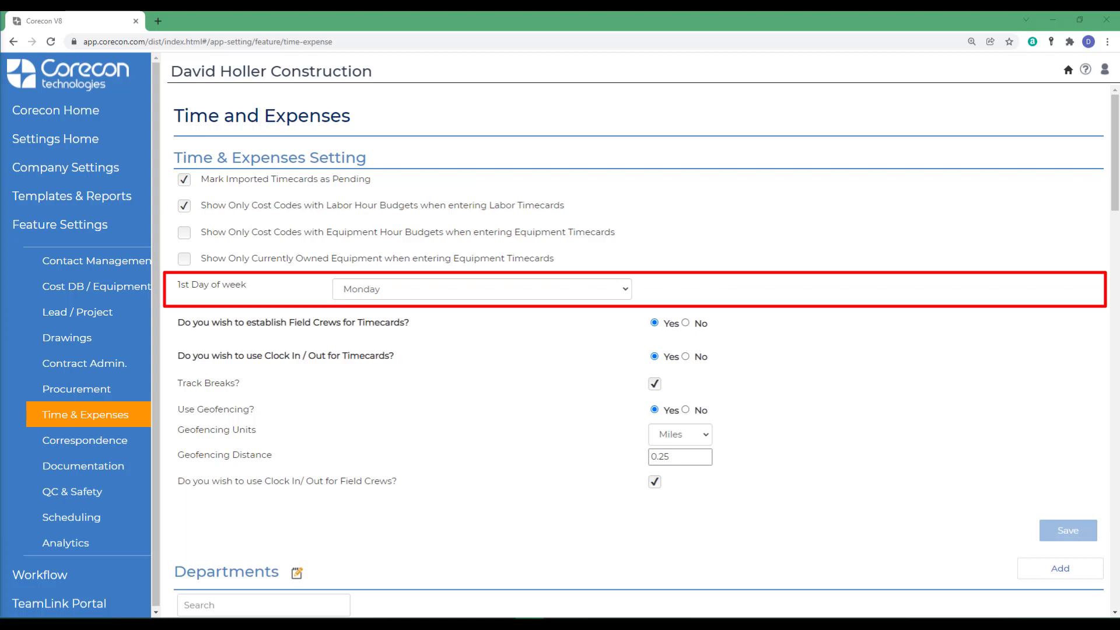
{"action": "mouse_move", "coordinate": [372, 303]}
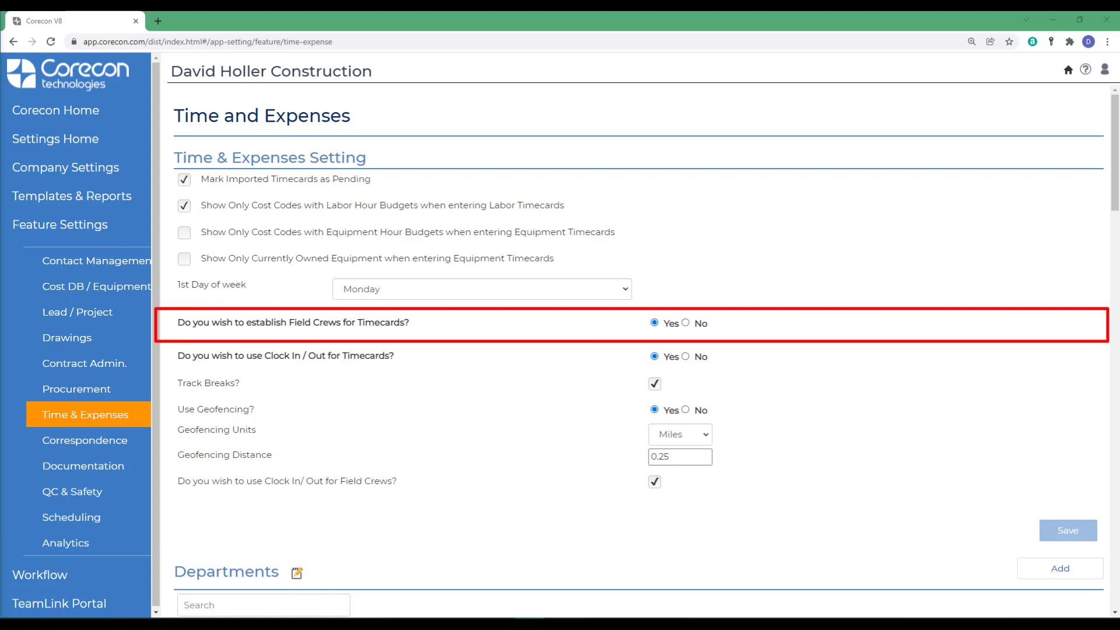
{"action": "mouse_move", "coordinate": [193, 338]}
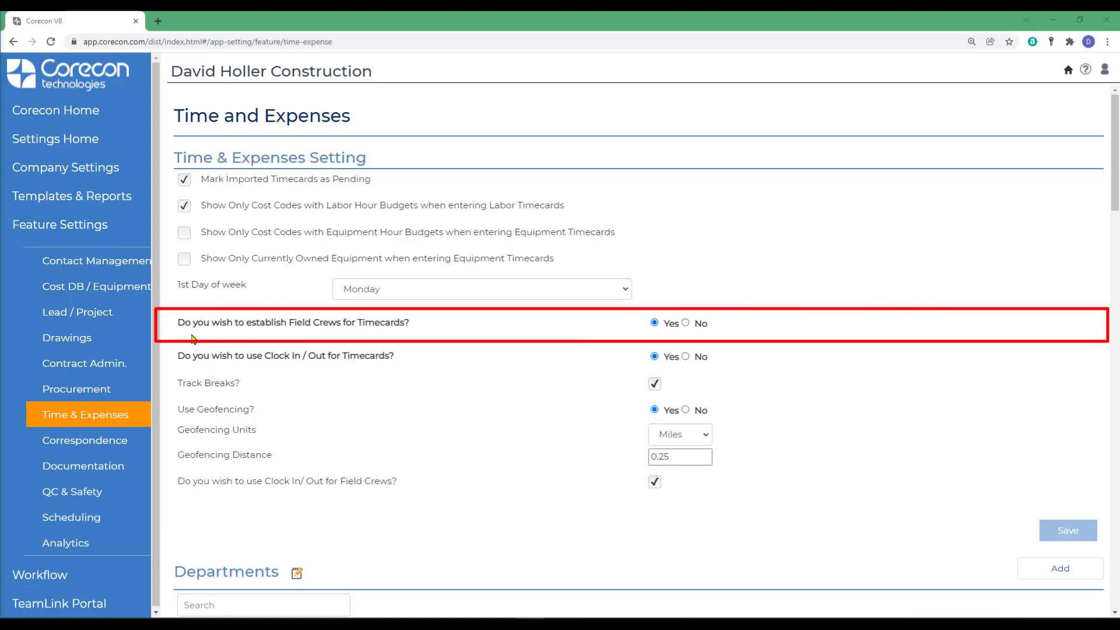
{"action": "mouse_move", "coordinate": [425, 350]}
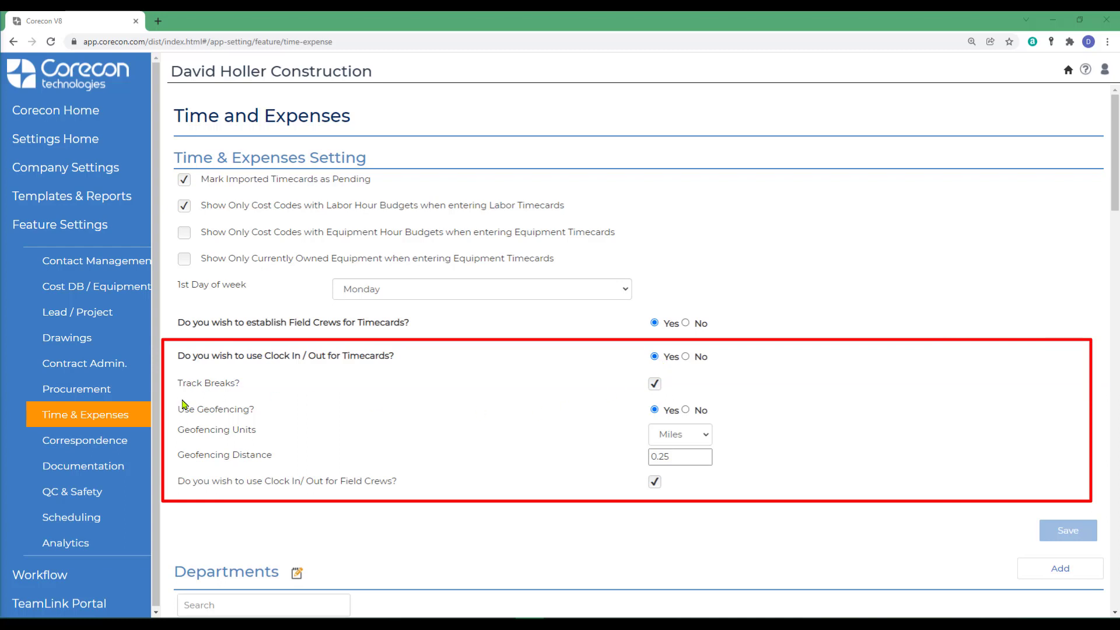
{"action": "mouse_move", "coordinate": [240, 394]}
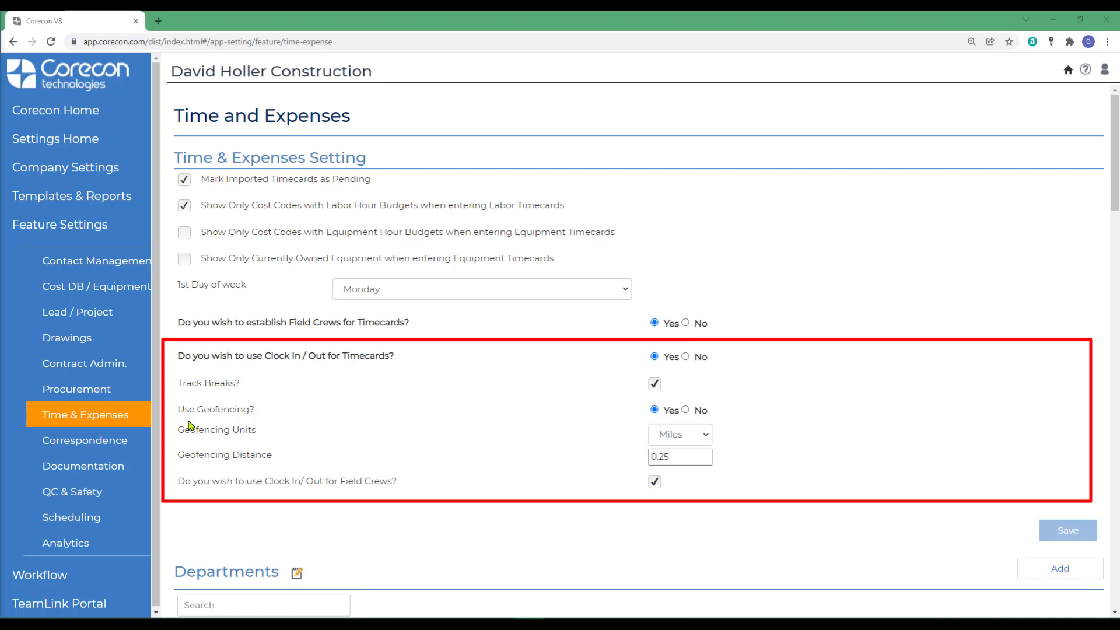
{"action": "mouse_move", "coordinate": [191, 426]}
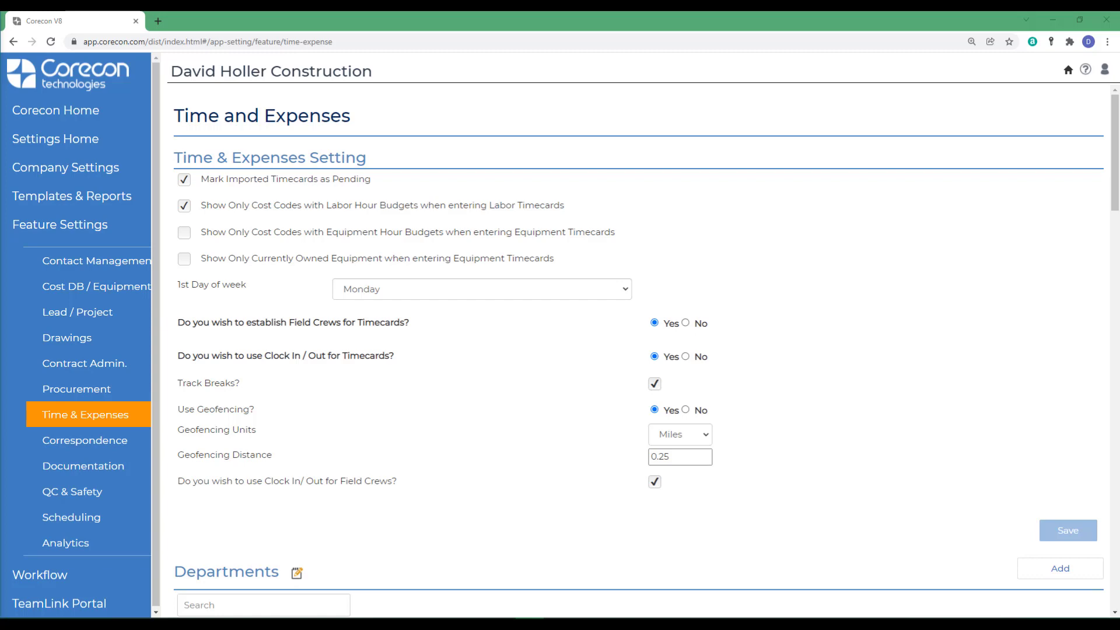
{"action": "scroll", "scroll_direction": "down", "scroll_amount": 3}
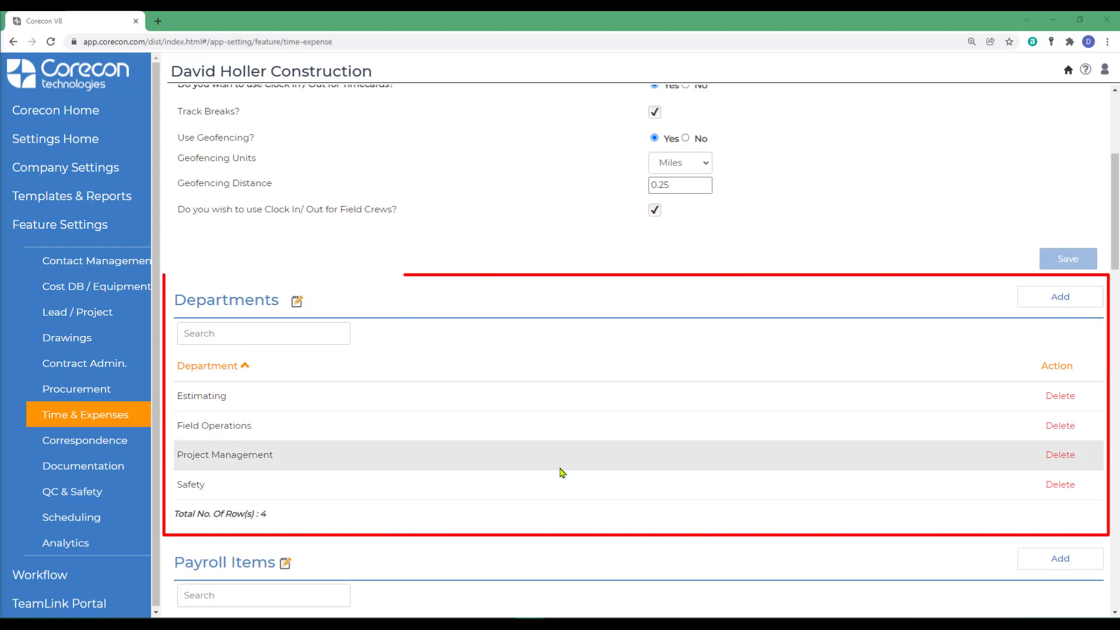
{"action": "mouse_move", "coordinate": [537, 477]}
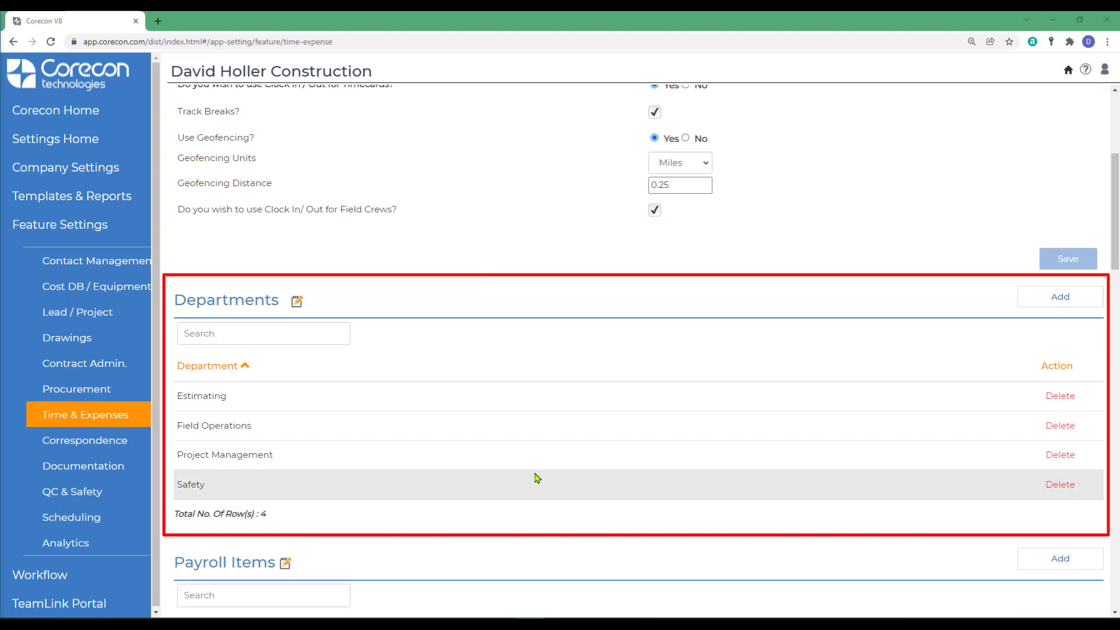
{"action": "mouse_move", "coordinate": [463, 368]}
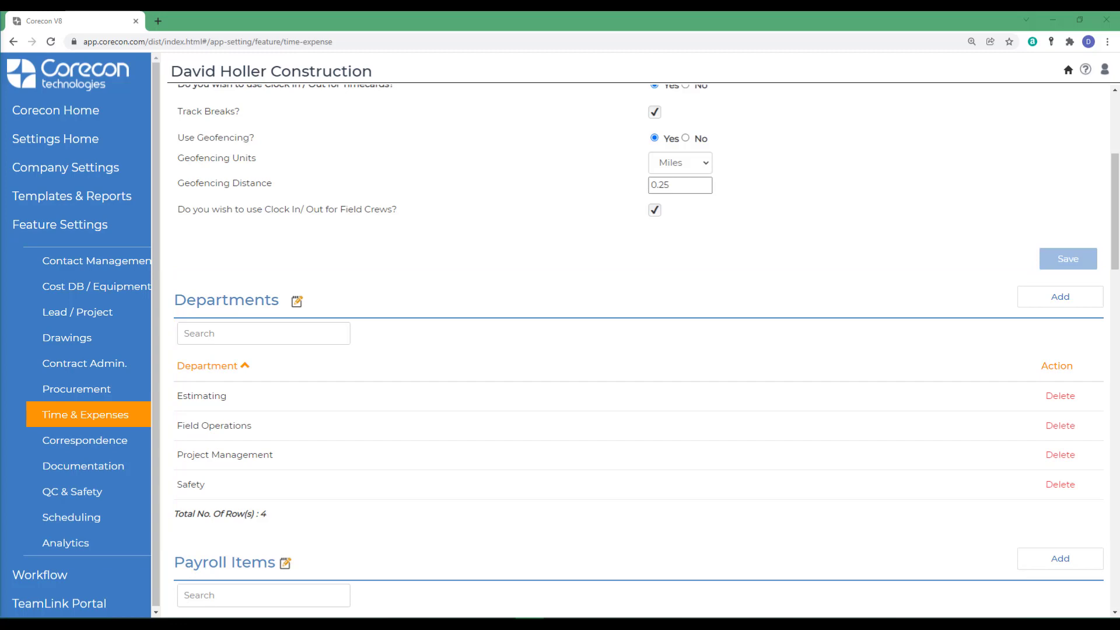
Scroll the Time and Expenses page down past Departments to the Payroll Items list
{"action": "scroll", "scroll_direction": "down", "scroll_amount": 3}
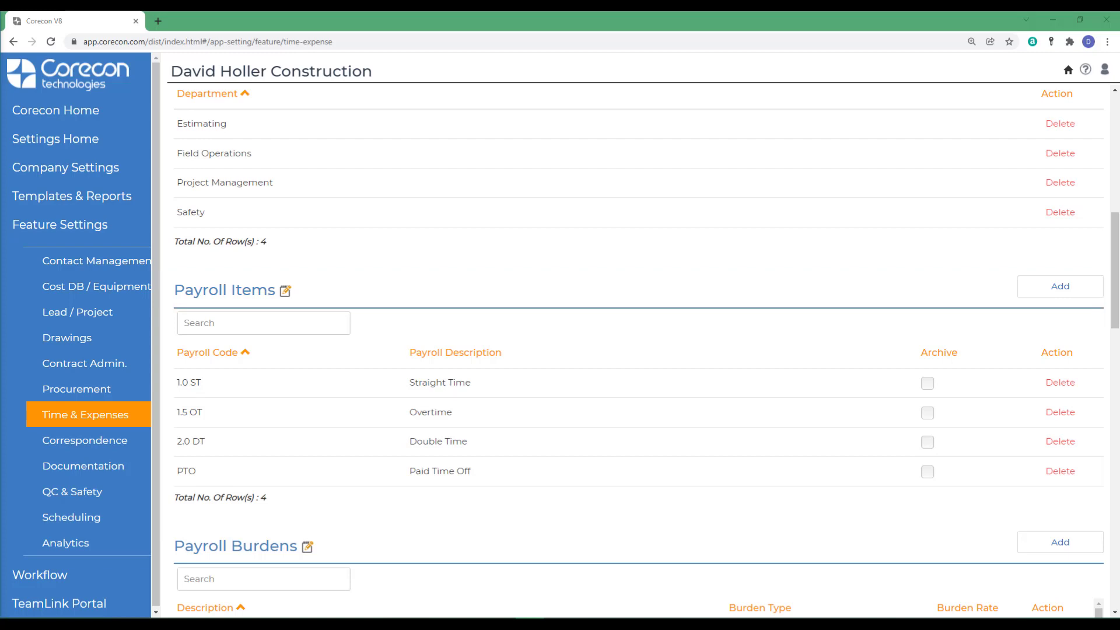
Scroll down to the Payroll Burdens table showing 401K and lump-sum rates
{"action": "scroll", "scroll_direction": "down", "scroll_amount": 3}
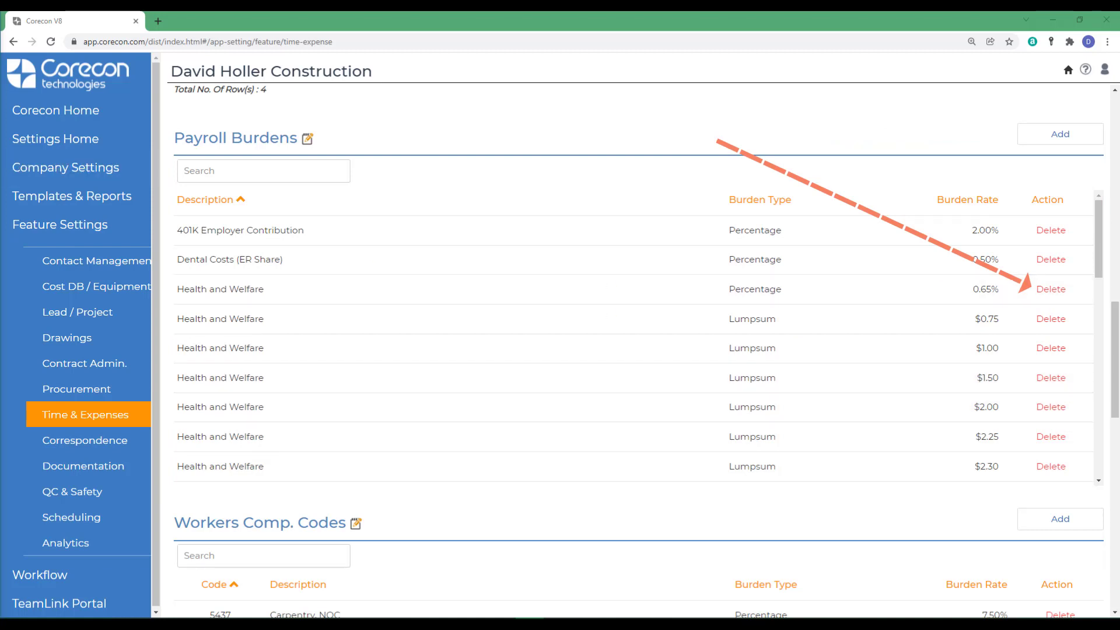
Scroll to Workers' Comp Codes: Carpentry 7.50%, Executive Supervisor 4.59%, Outside Sales 0.22%
{"action": "scroll", "scroll_direction": "down", "scroll_amount": 3}
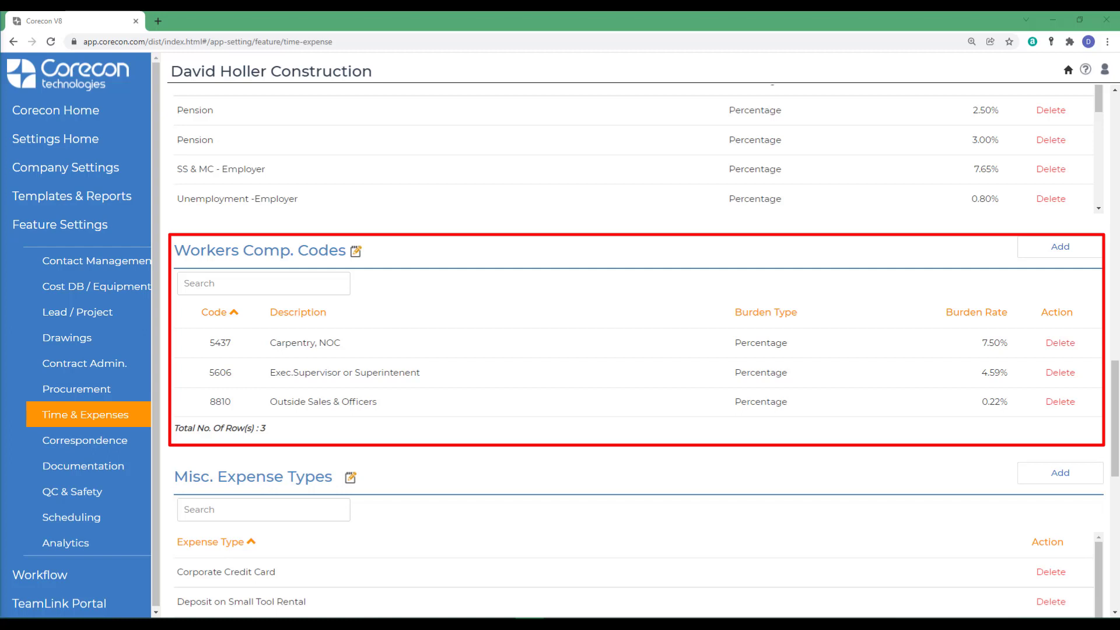
{"action": "mouse_move", "coordinate": [129, 393]}
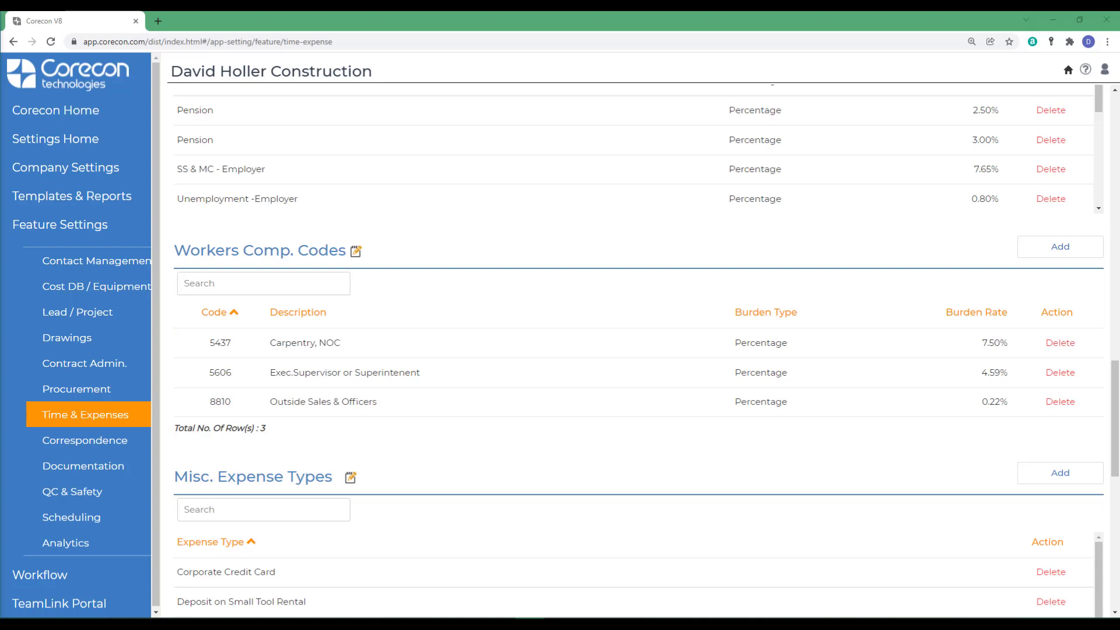
{"action": "scroll", "scroll_direction": "down", "scroll_amount": 3}
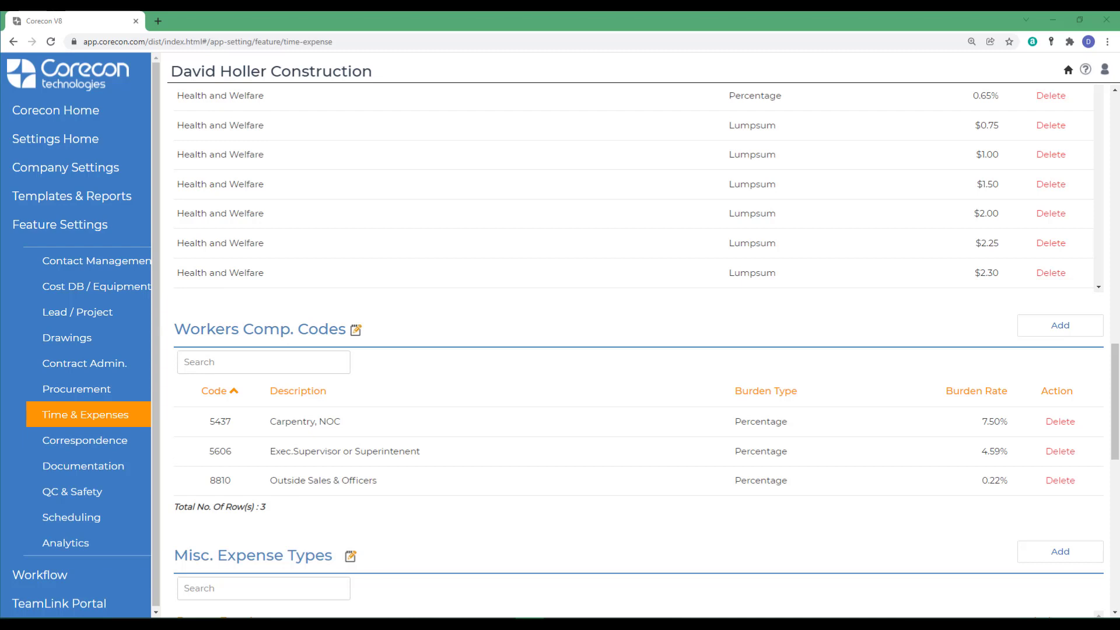
{"action": "mouse_move", "coordinate": [3, 426]}
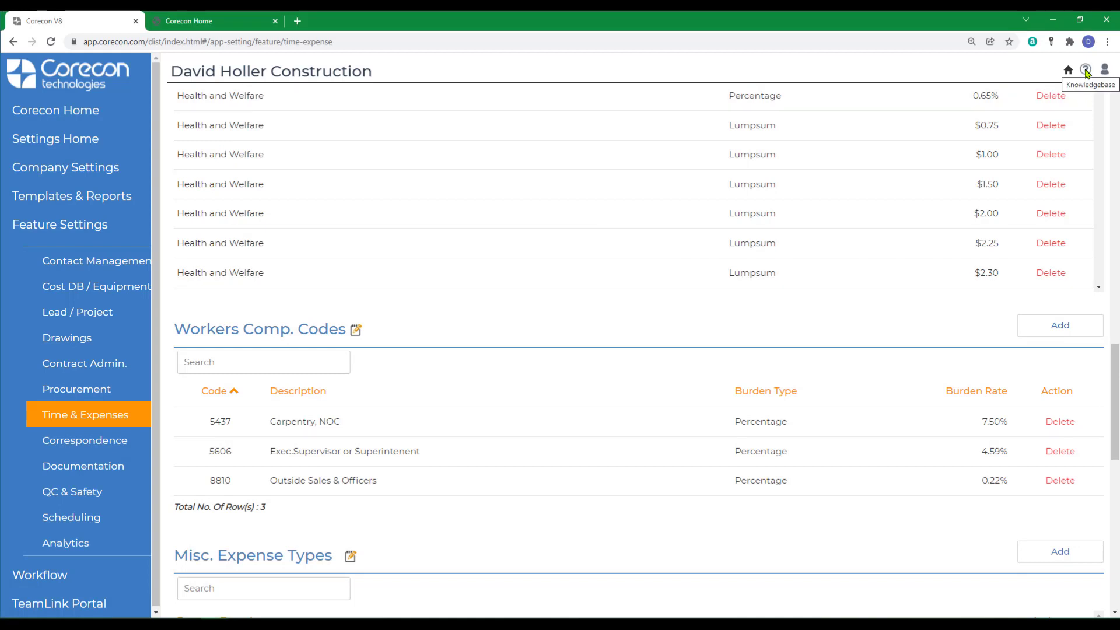
Open the Knowledge Base help site on the Human Resources (HR) section
{"action": "left_click", "coordinate": [1086, 69]}
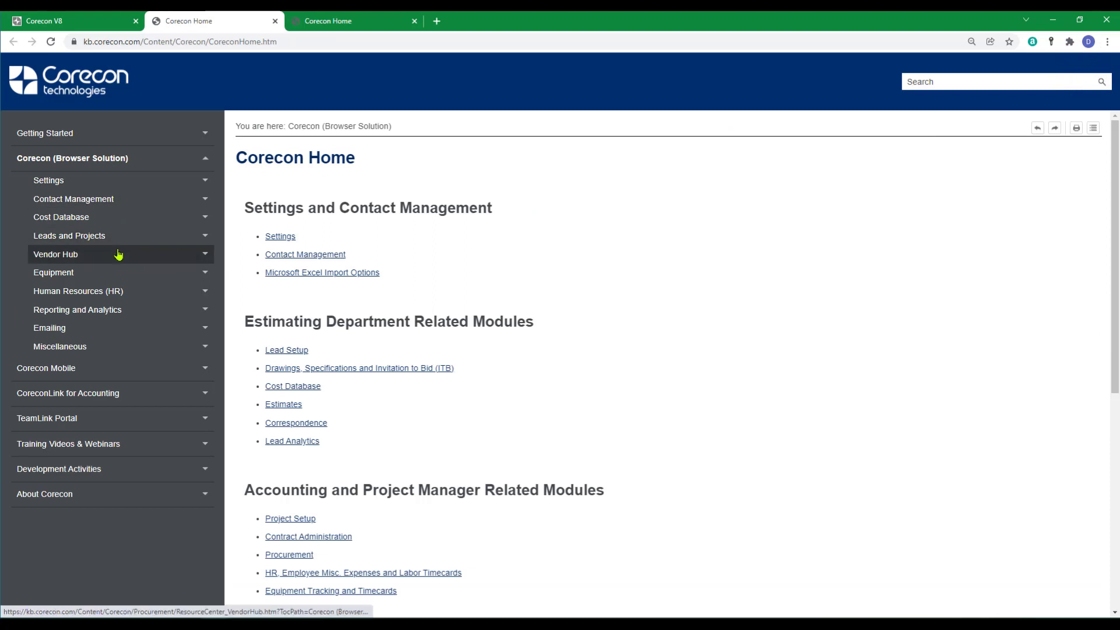
{"action": "left_click", "coordinate": [79, 290]}
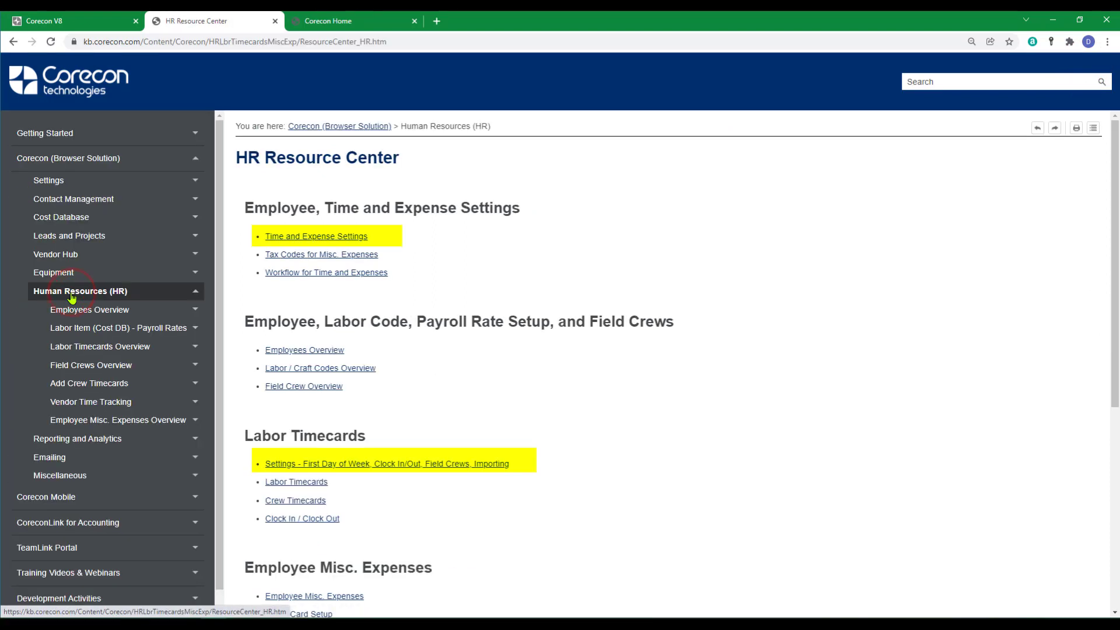